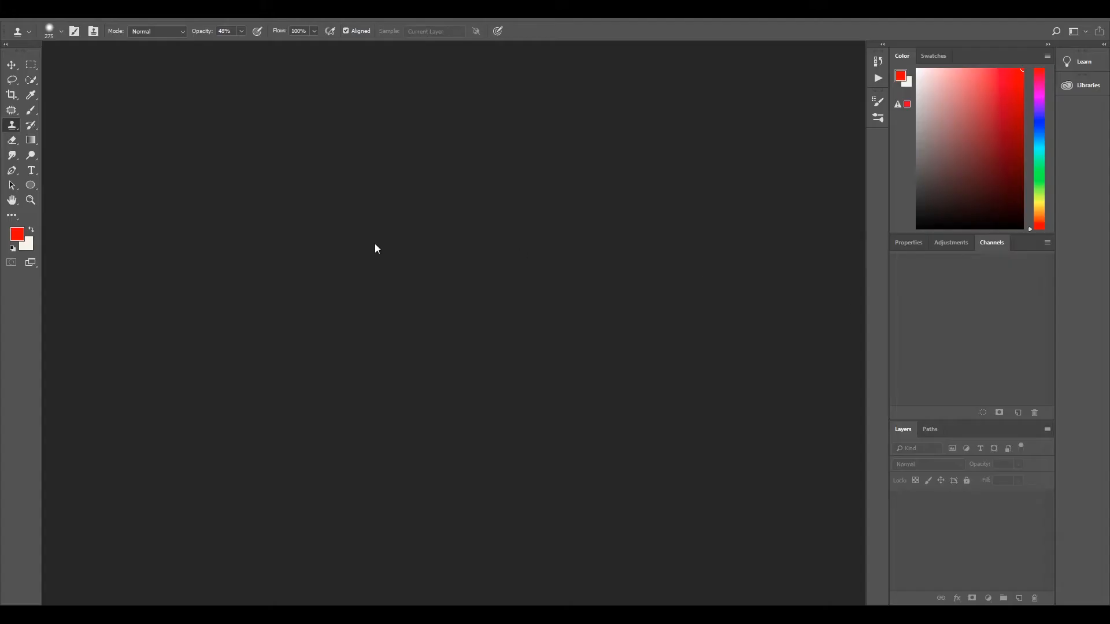
mouse_move(326, 257)
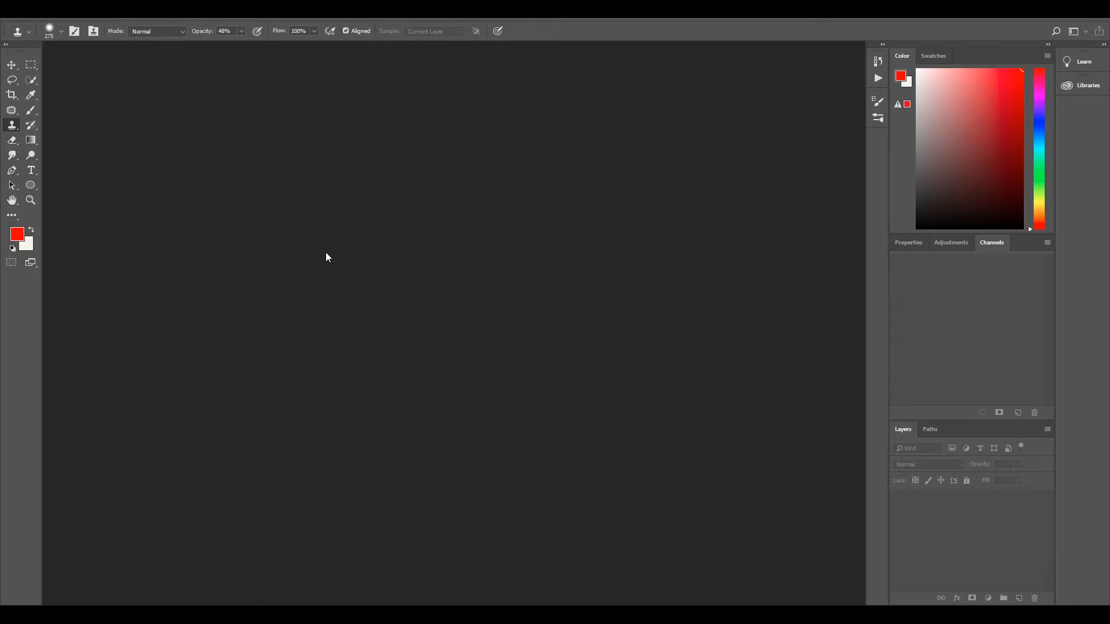
mouse_move(474, 291)
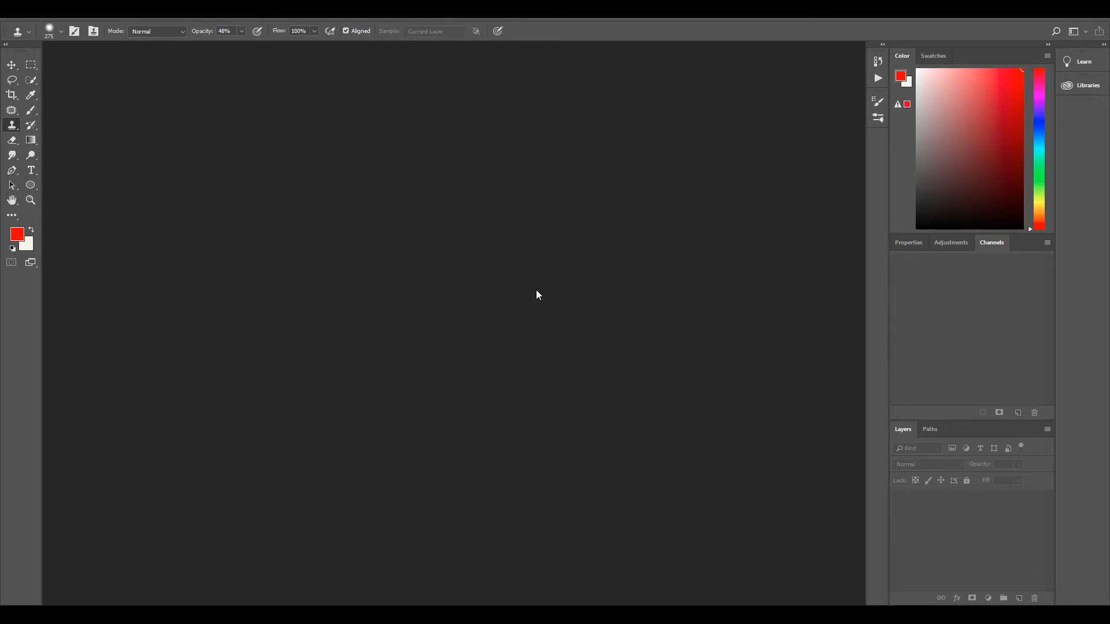
mouse_move(534, 324)
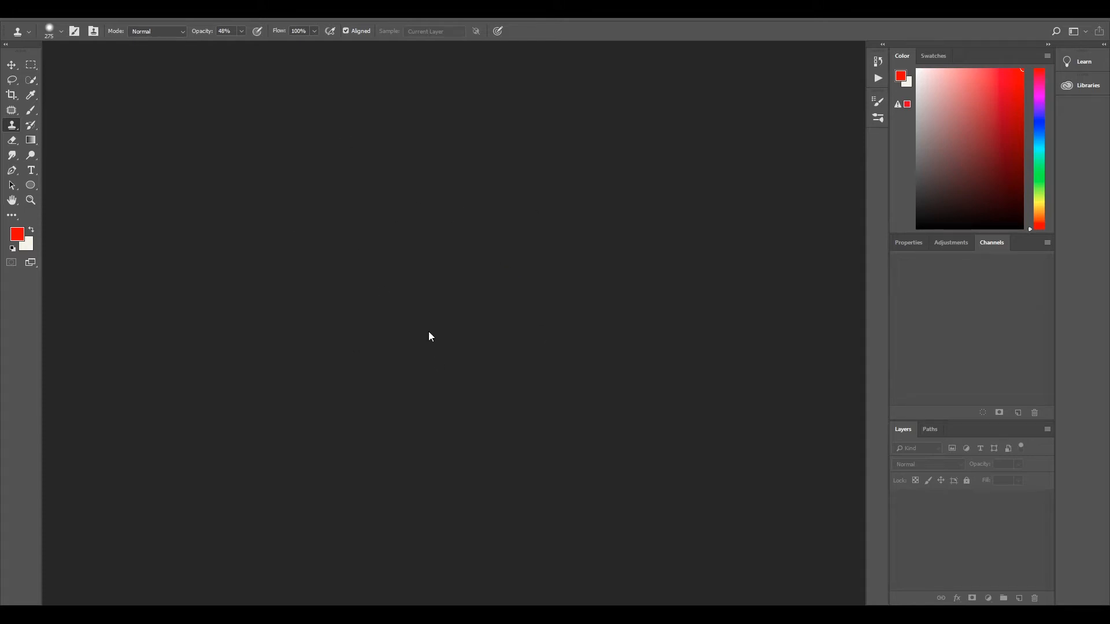
mouse_move(572, 309)
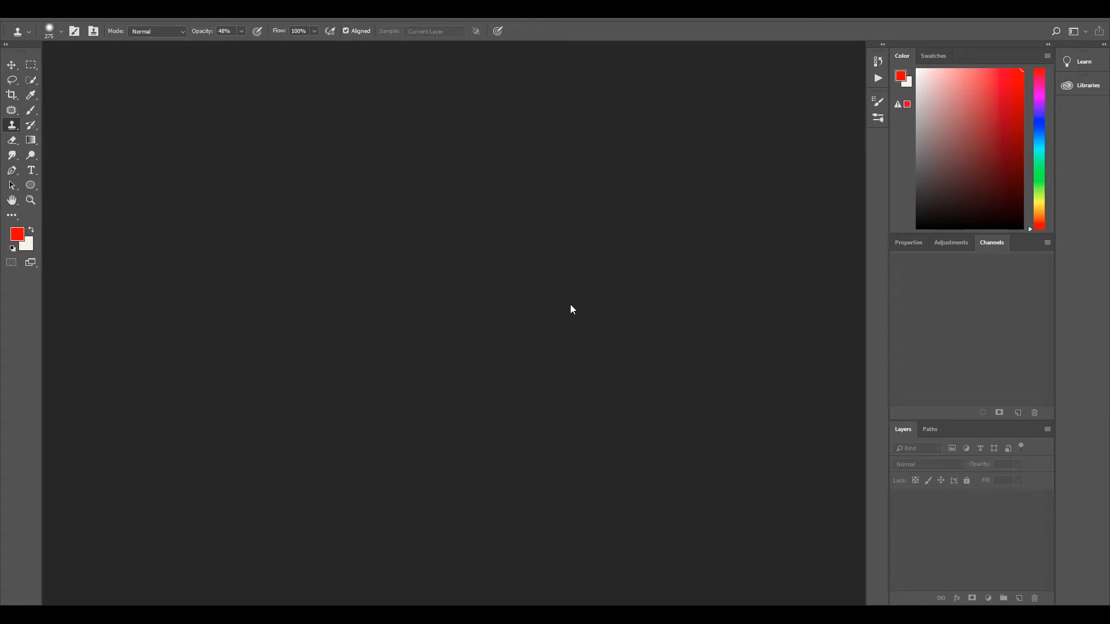
mouse_move(456, 224)
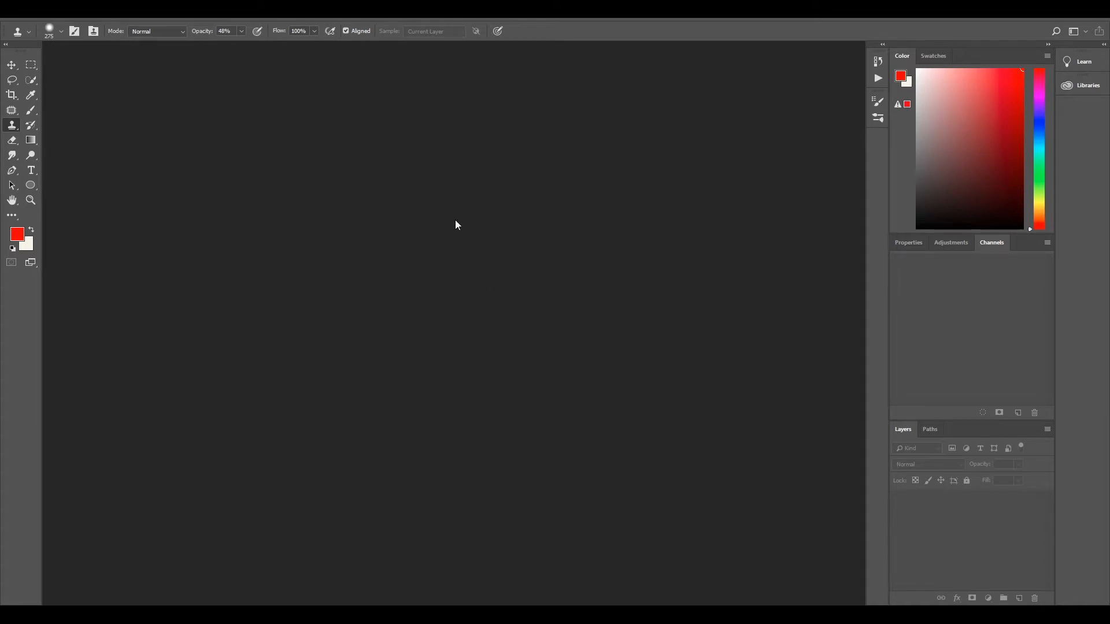
mouse_move(358, 334)
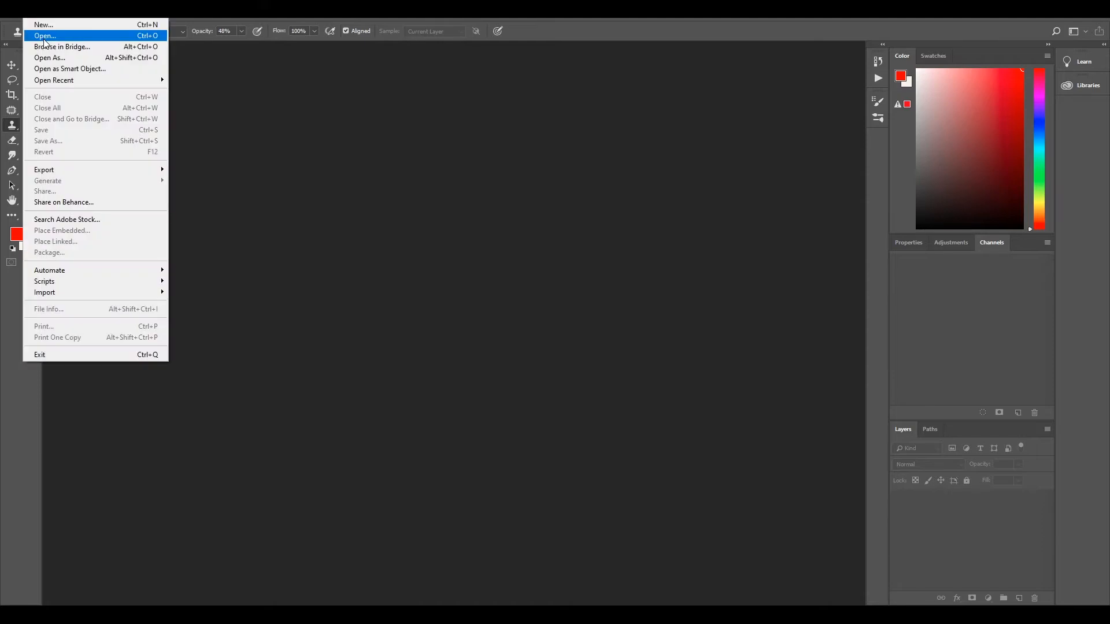
Open HDRI_Stitched_NoTripod_V001.exr, accepting the OpenEXR alpha-as-transparency read option
left_click(45, 35)
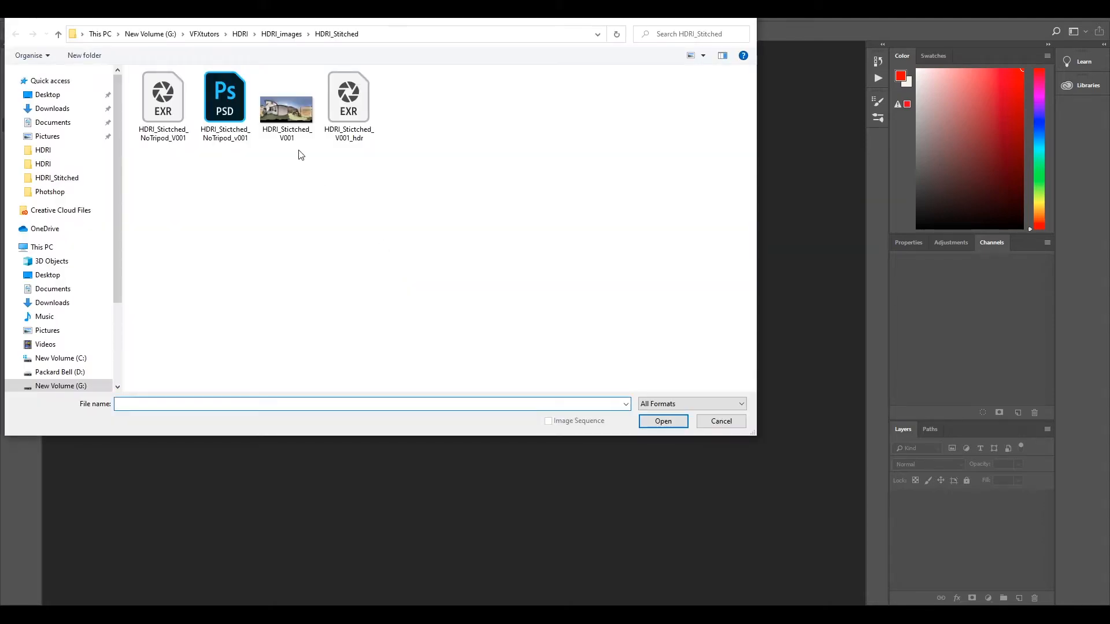
left_click(163, 95)
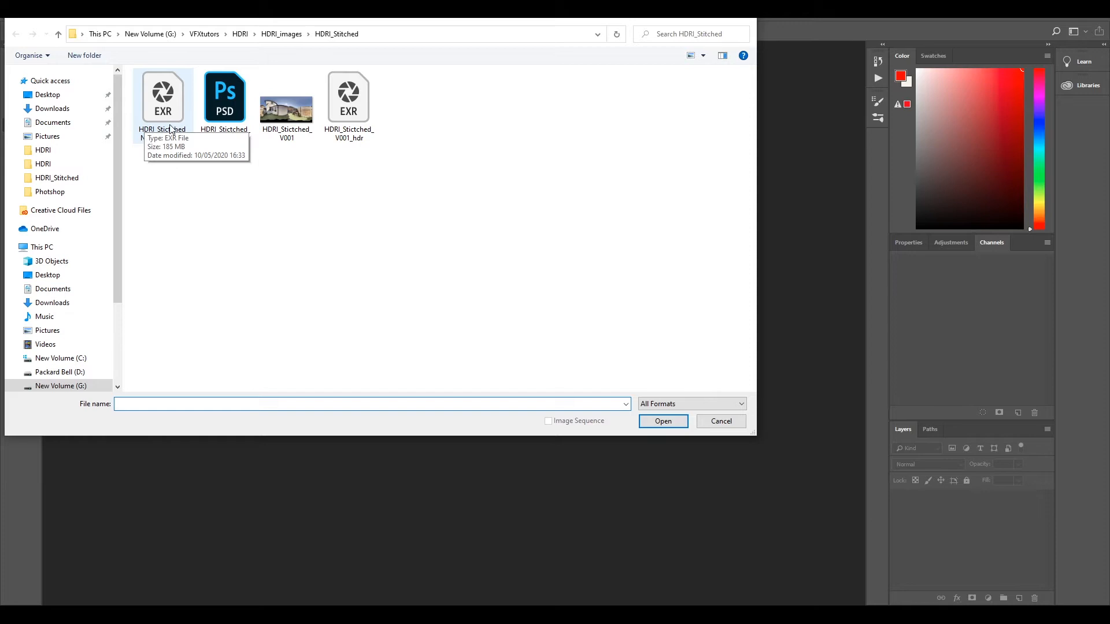
left_click(162, 97)
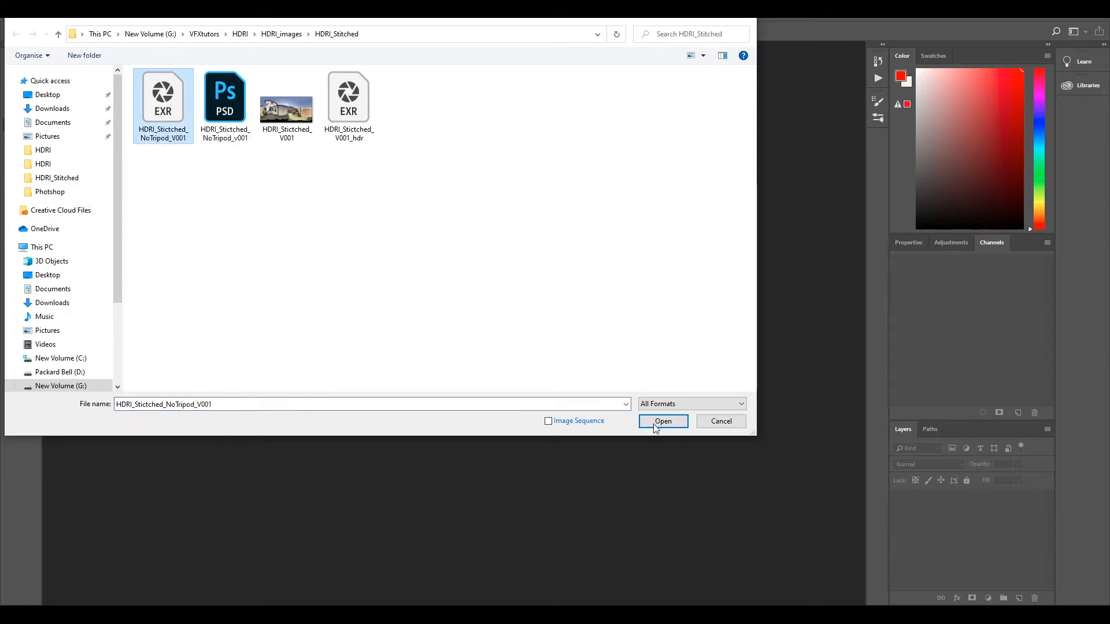
left_click(663, 421)
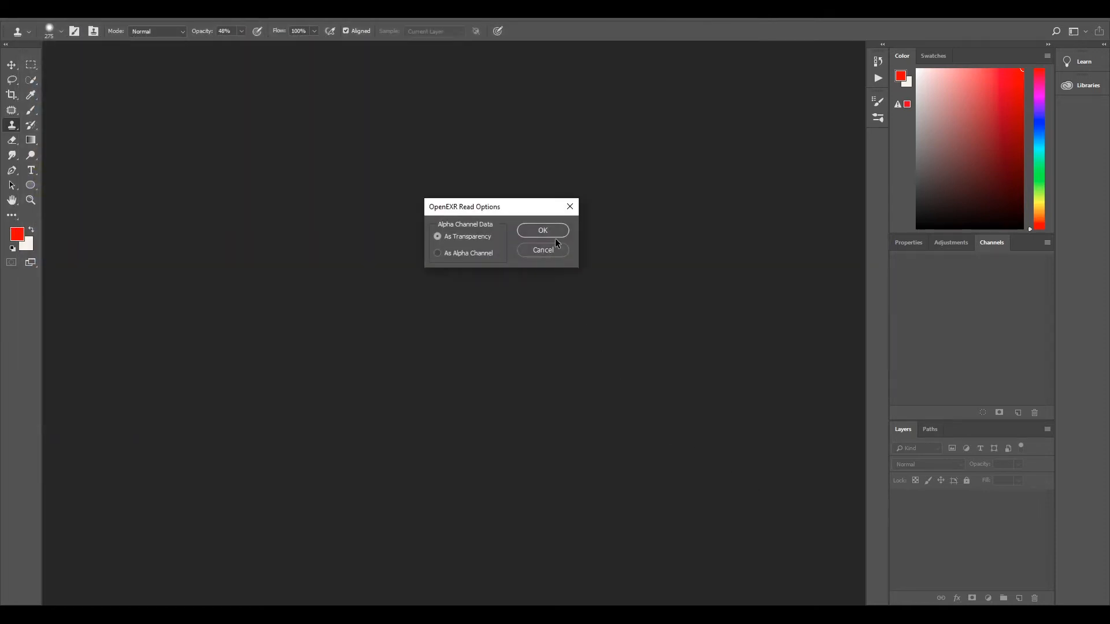
left_click(542, 230)
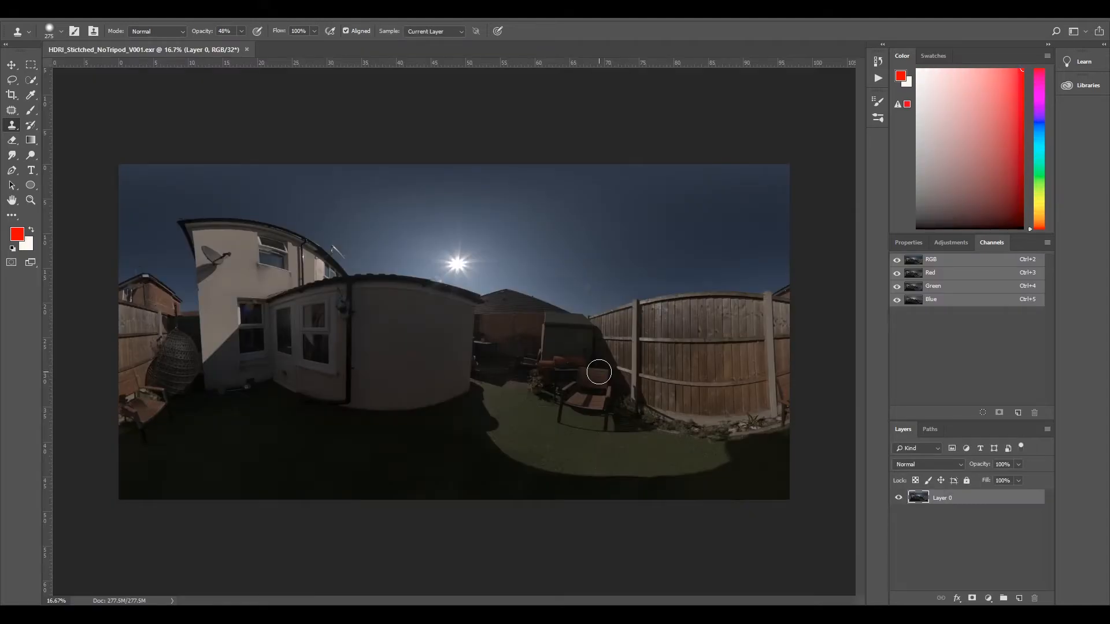
mouse_move(753, 511)
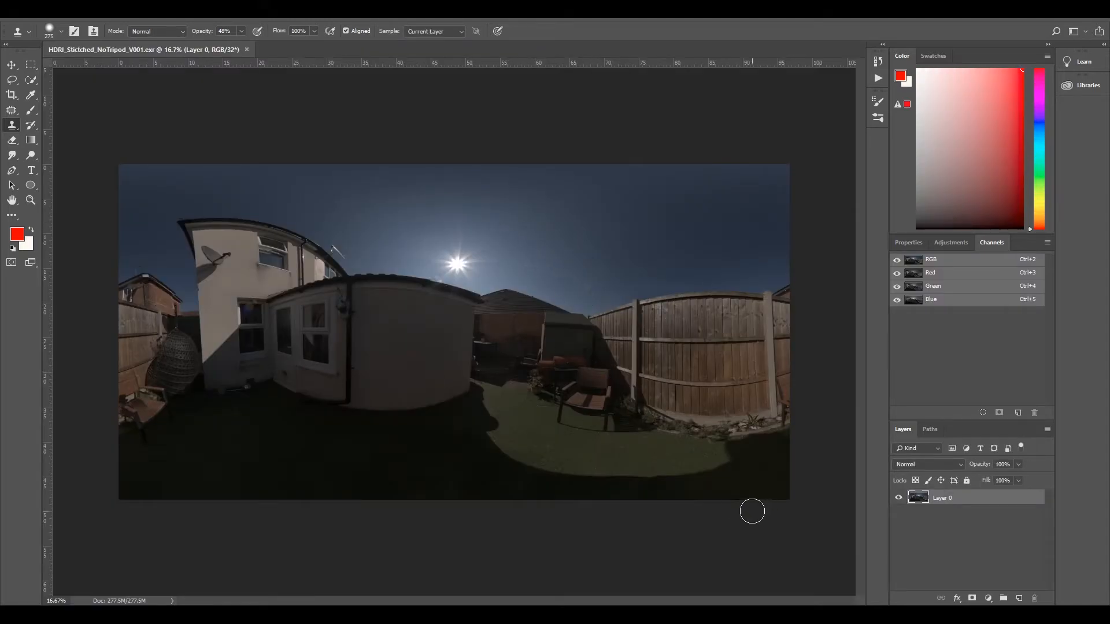
mouse_move(858, 506)
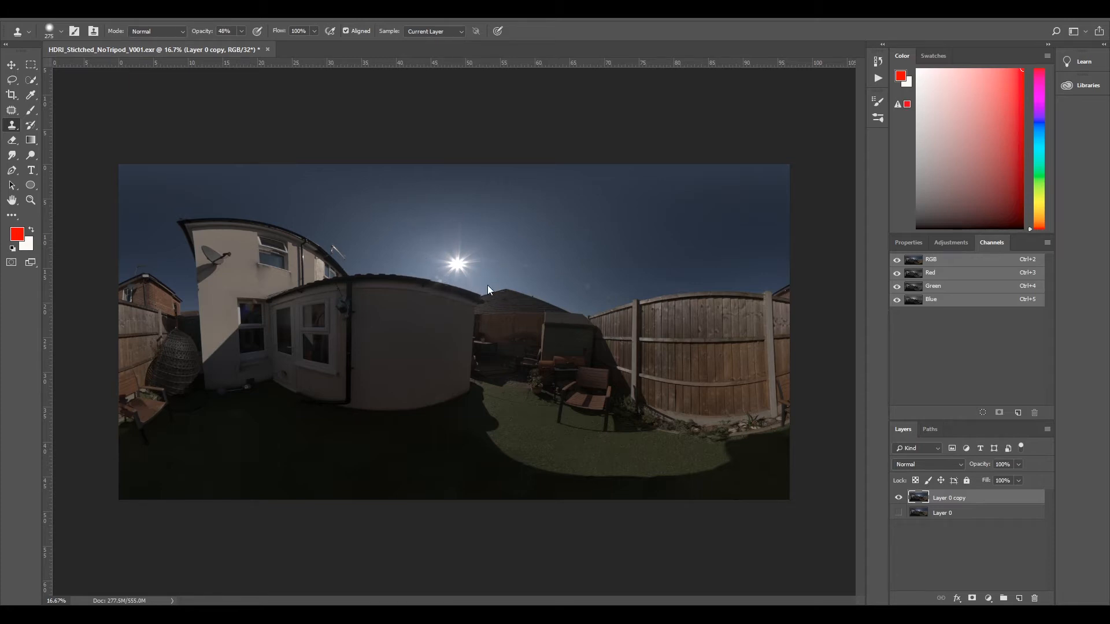
mouse_move(503, 290)
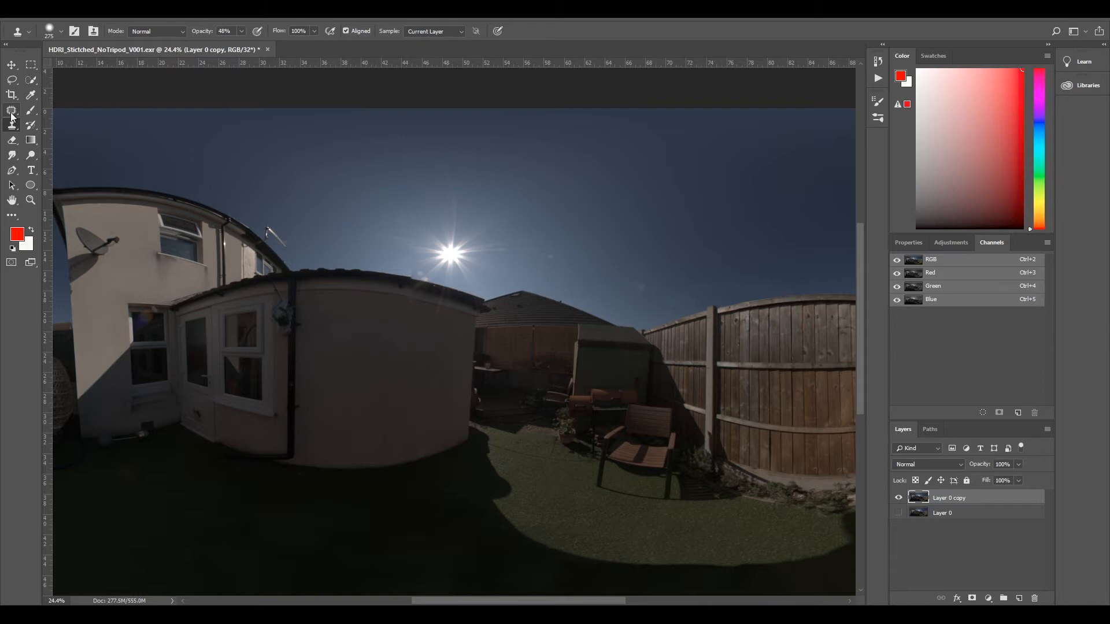
left_click(12, 112)
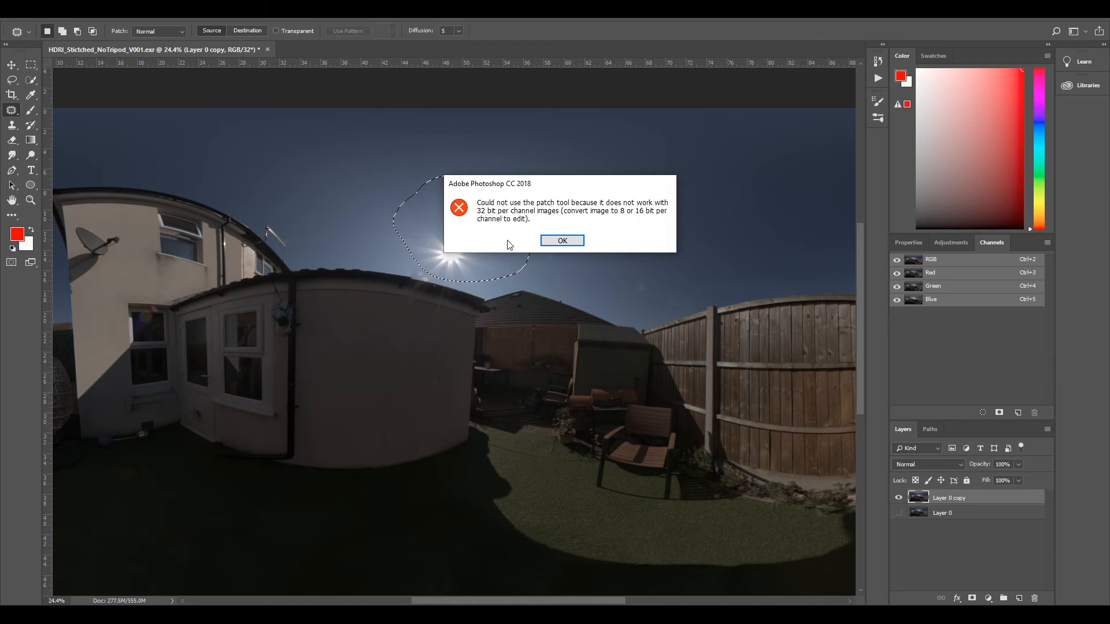
mouse_move(681, 214)
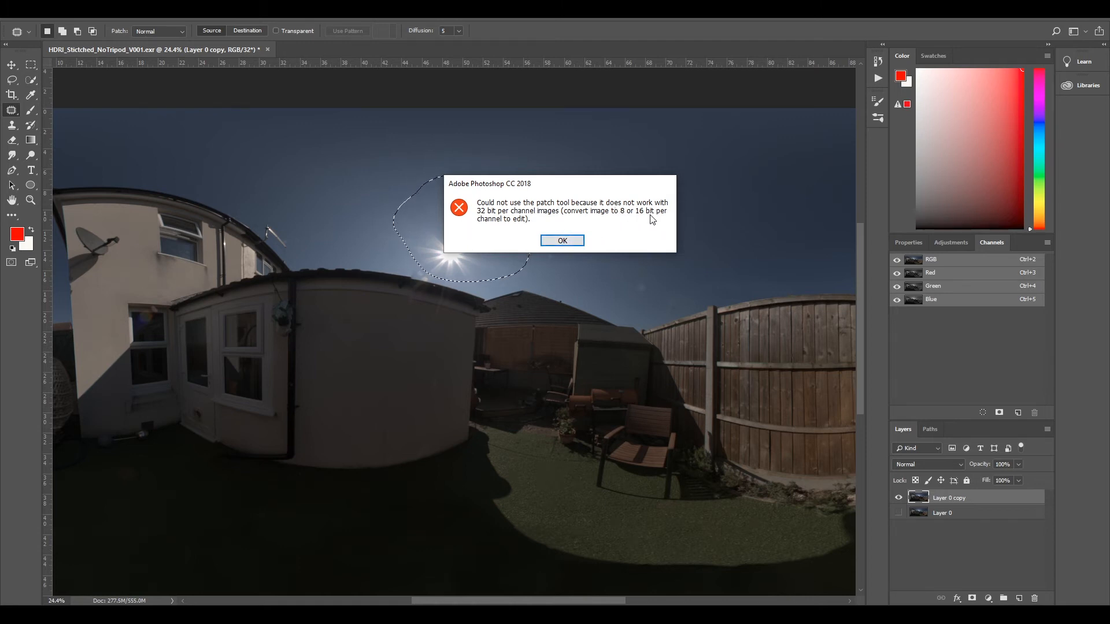
left_click(562, 240)
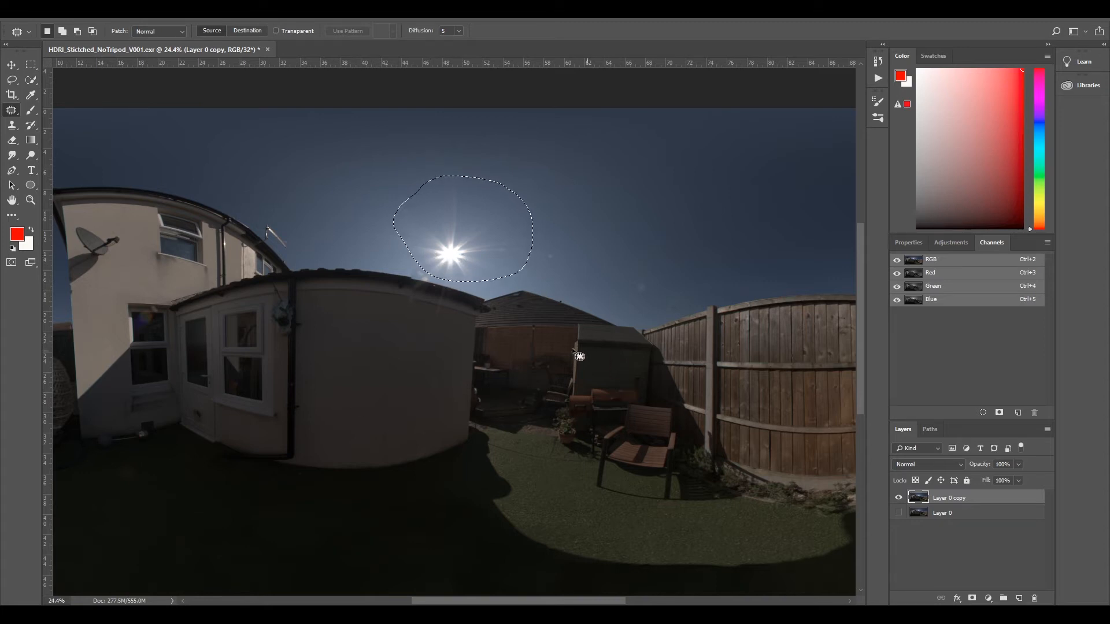
mouse_move(600, 428)
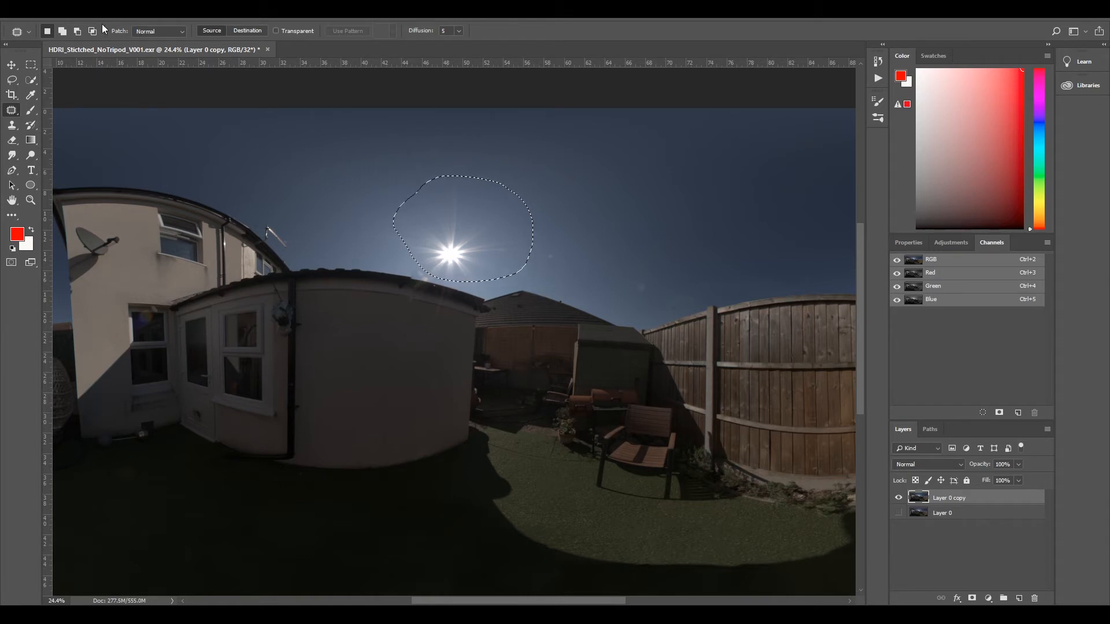
key("Ctrl+d")
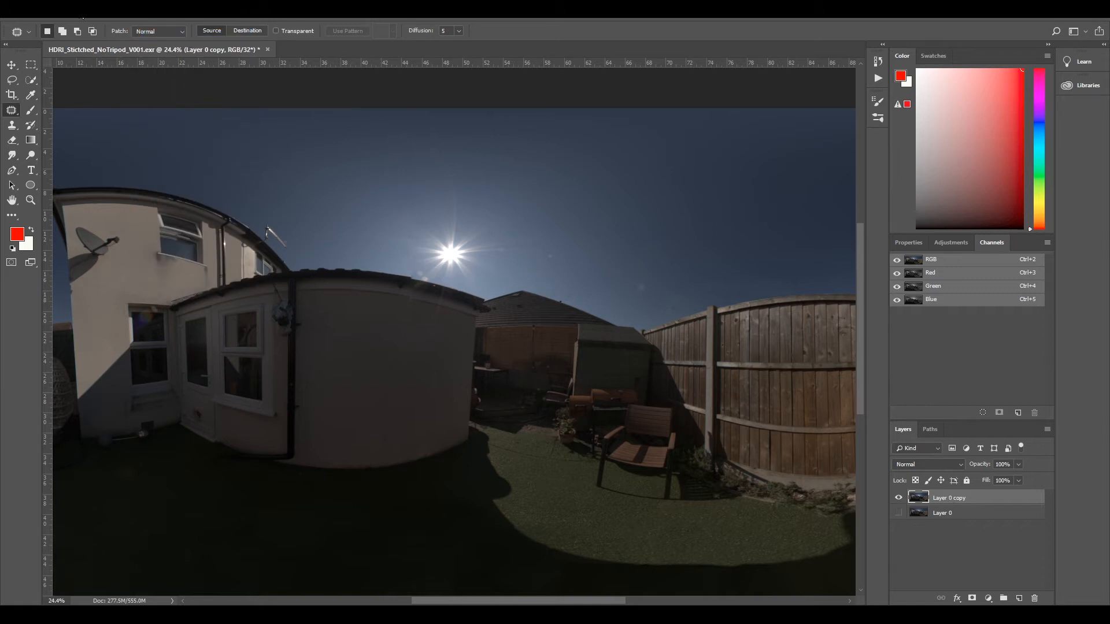
Compare HDR Toning methods, then convert to 16-bit using default Exposure and Gamma
left_click(83, 7)
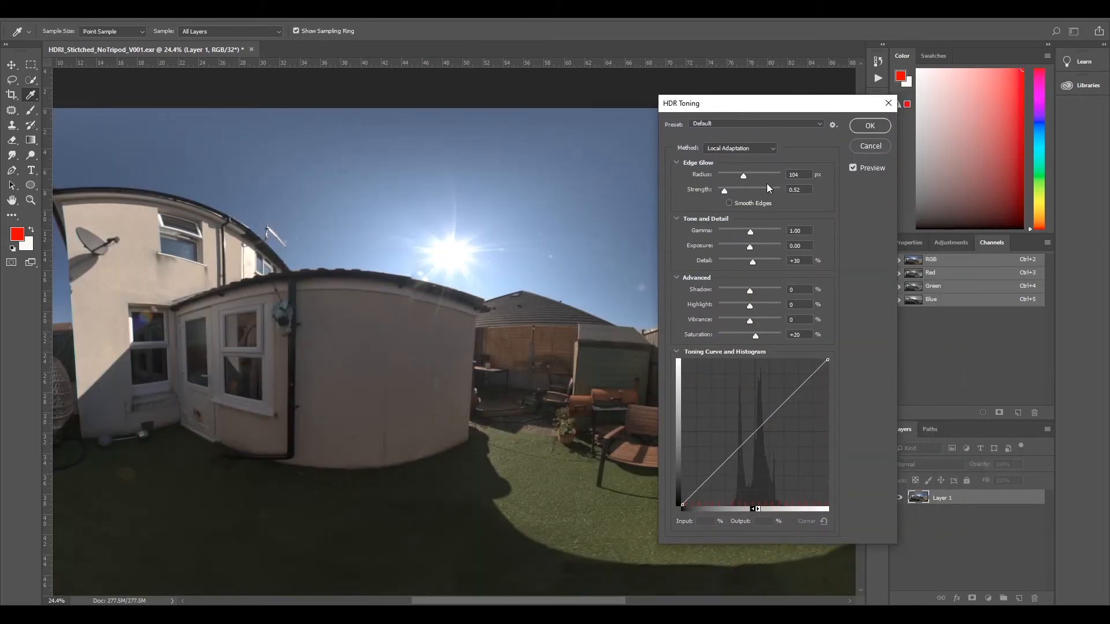
left_click(738, 148)
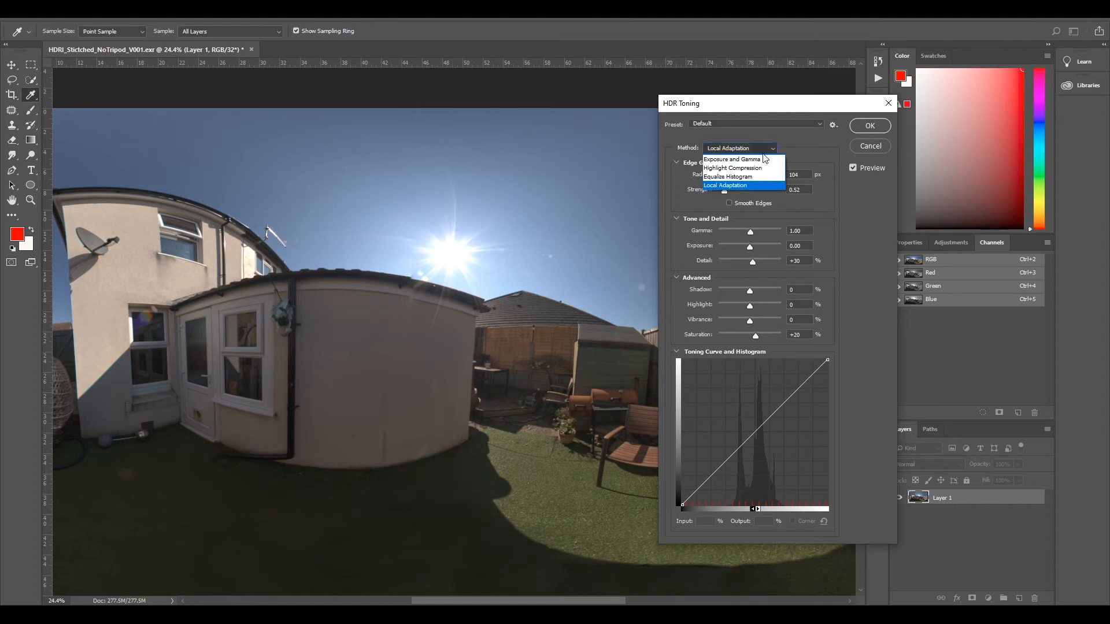
left_click(732, 157)
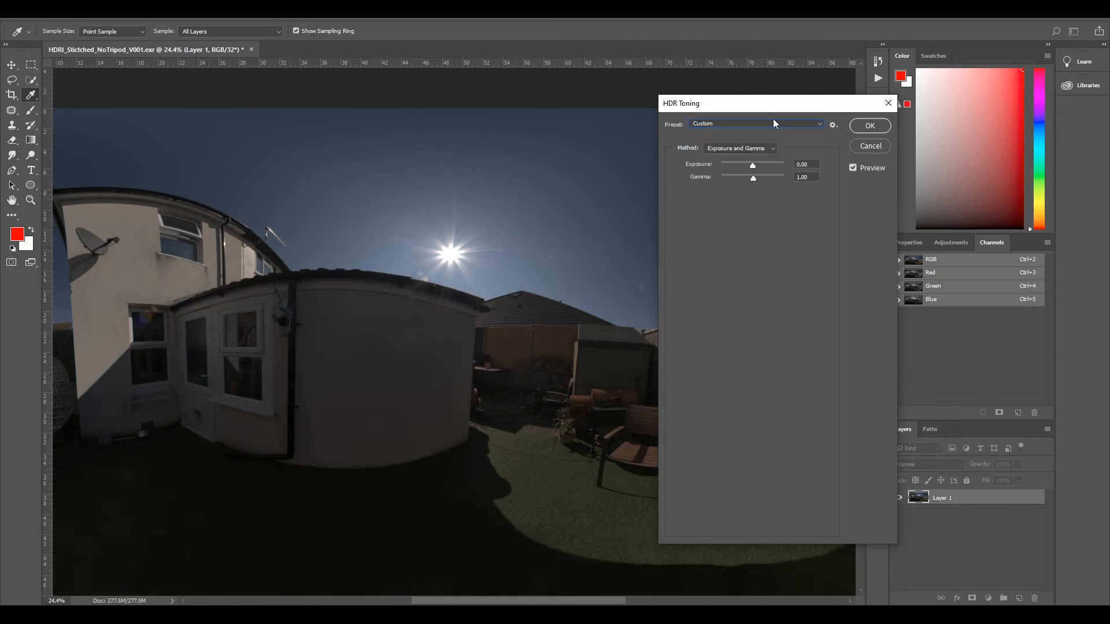
left_click(739, 148)
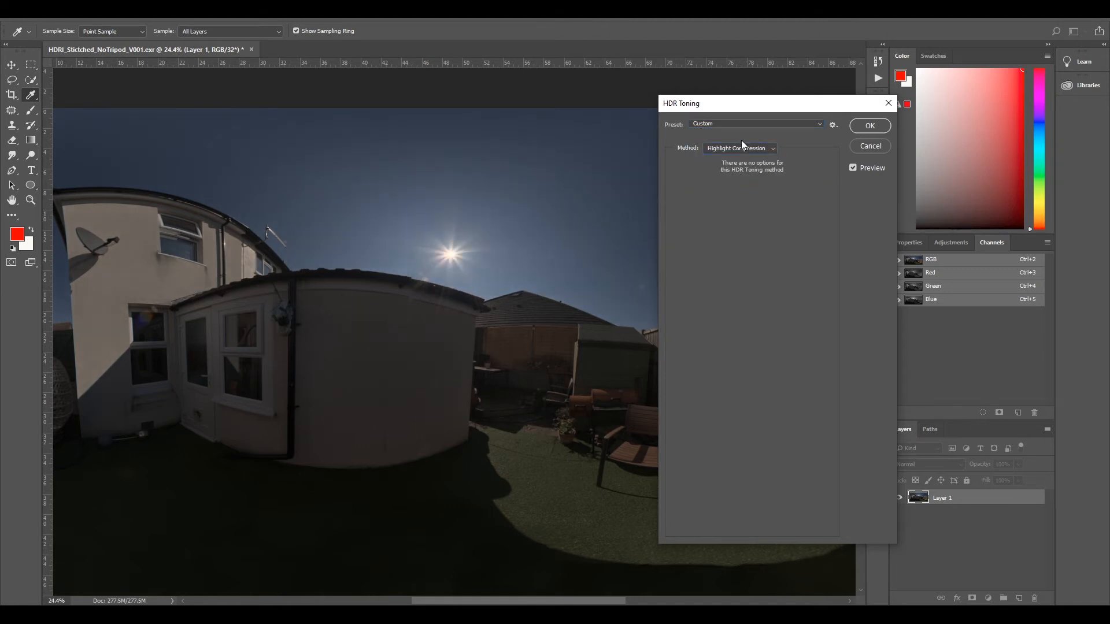
left_click(740, 148)
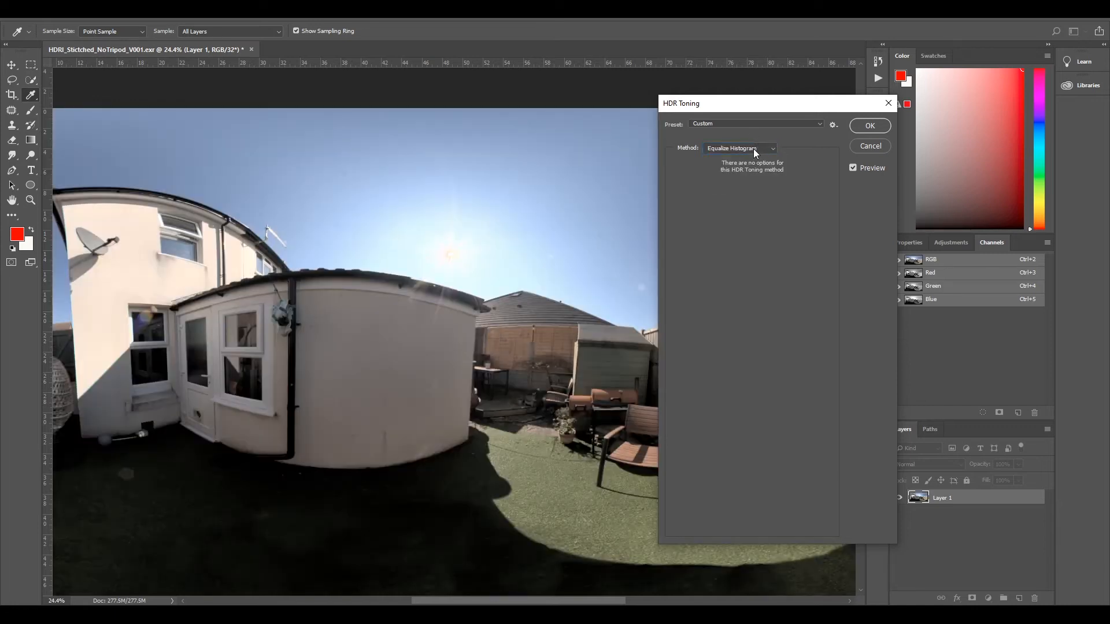
left_click(740, 148)
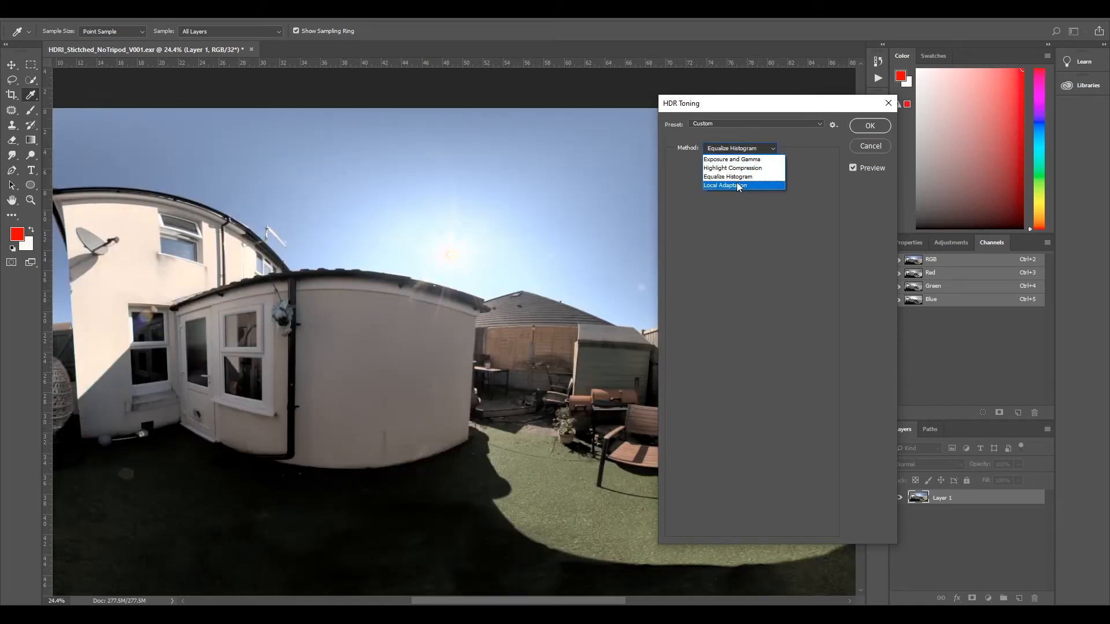
left_click(722, 185)
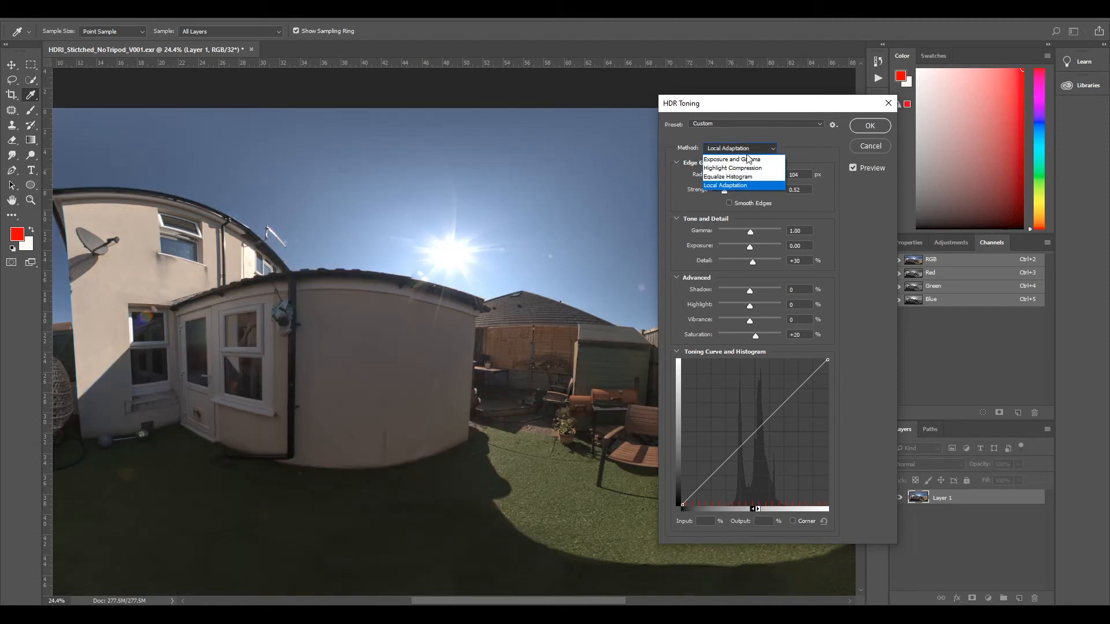
left_click(730, 159)
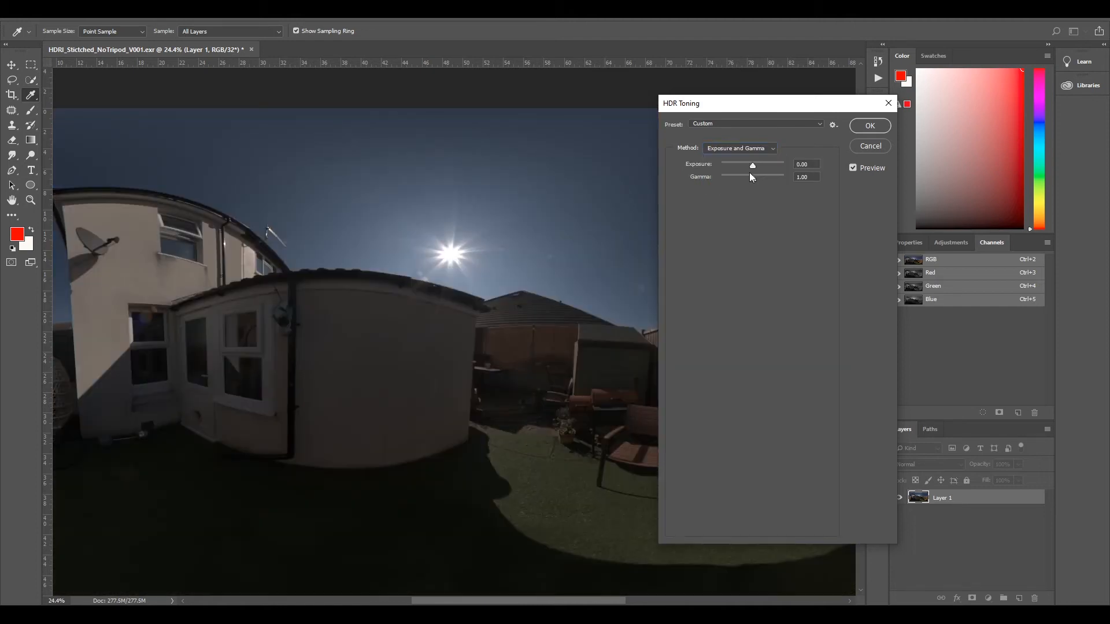
left_click(870, 125)
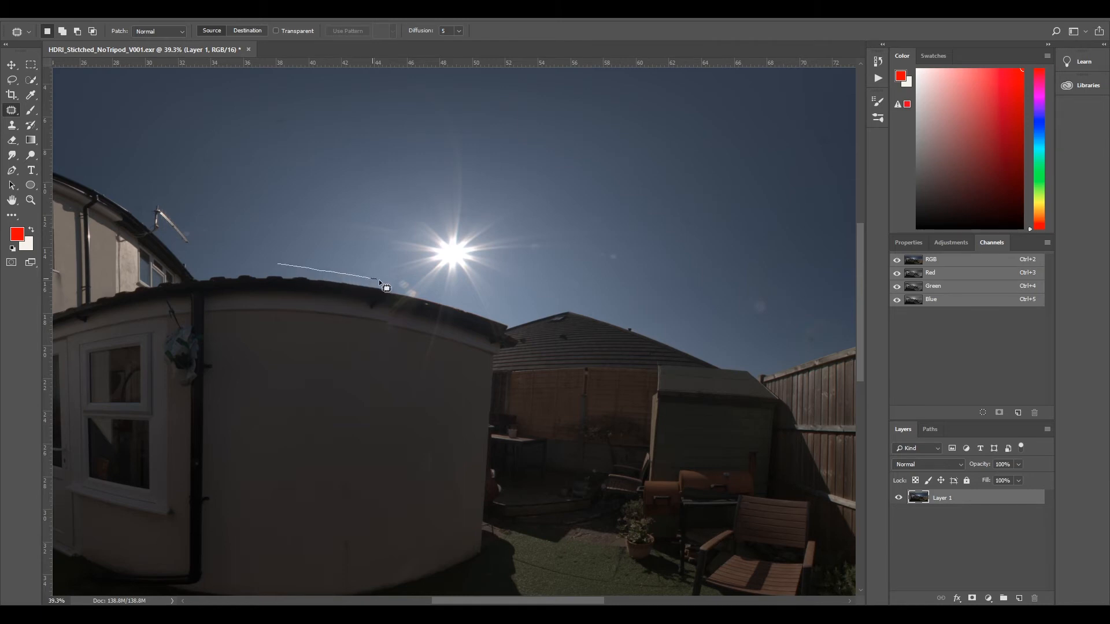
left_click_drag(379, 283, 506, 315)
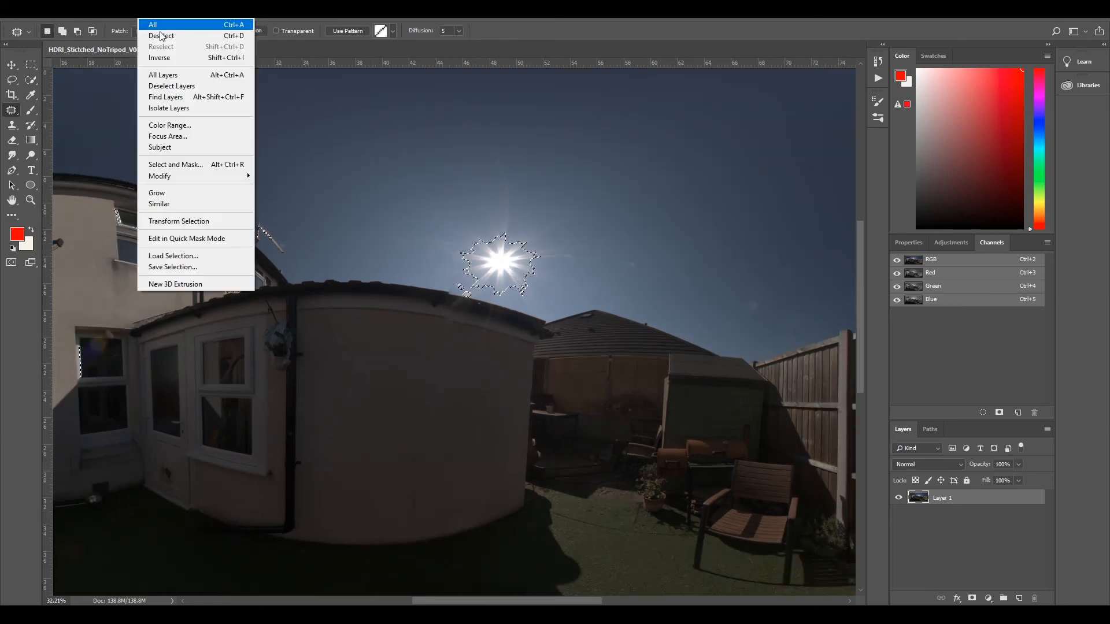
left_click(161, 36)
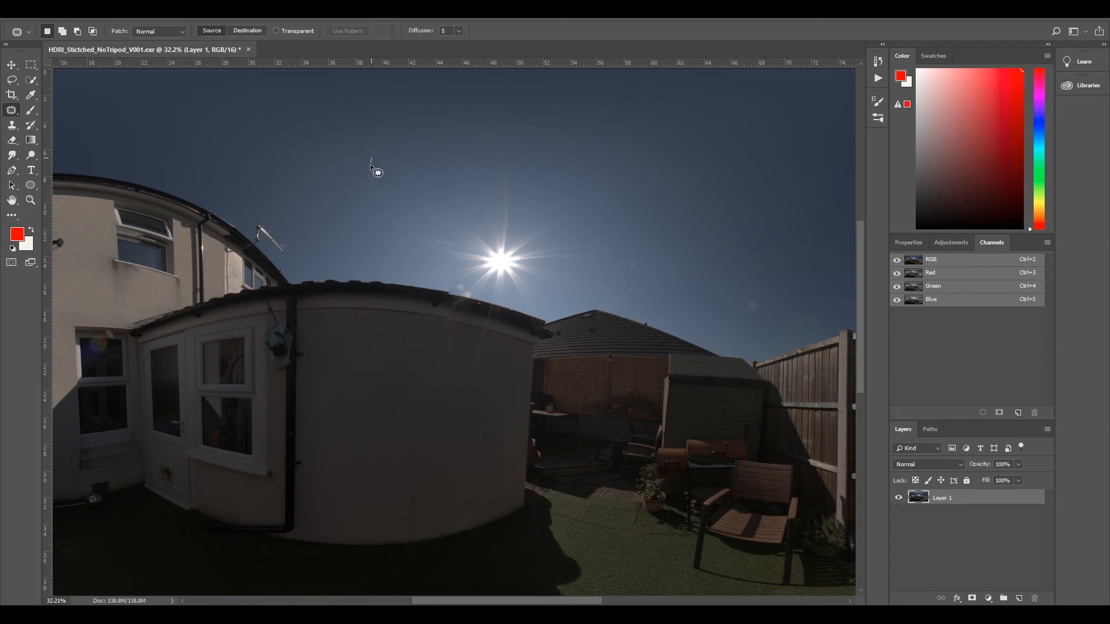
Patch-select around the sun and drag the selection onto nearby clear sky
left_click_drag(370, 159, 400, 272)
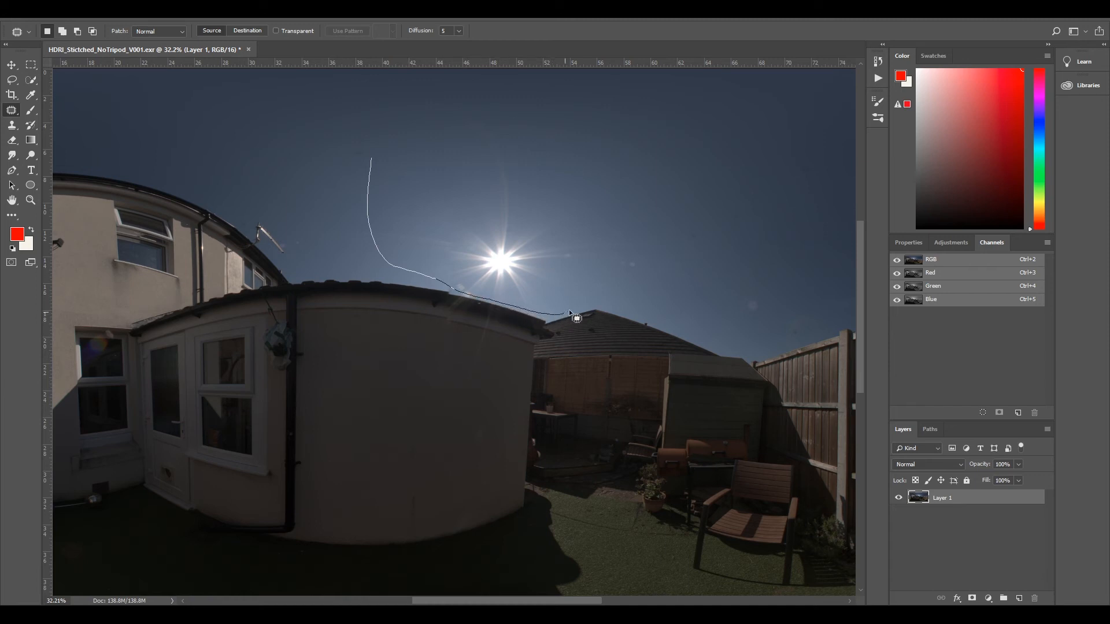
left_click_drag(570, 315, 584, 110)
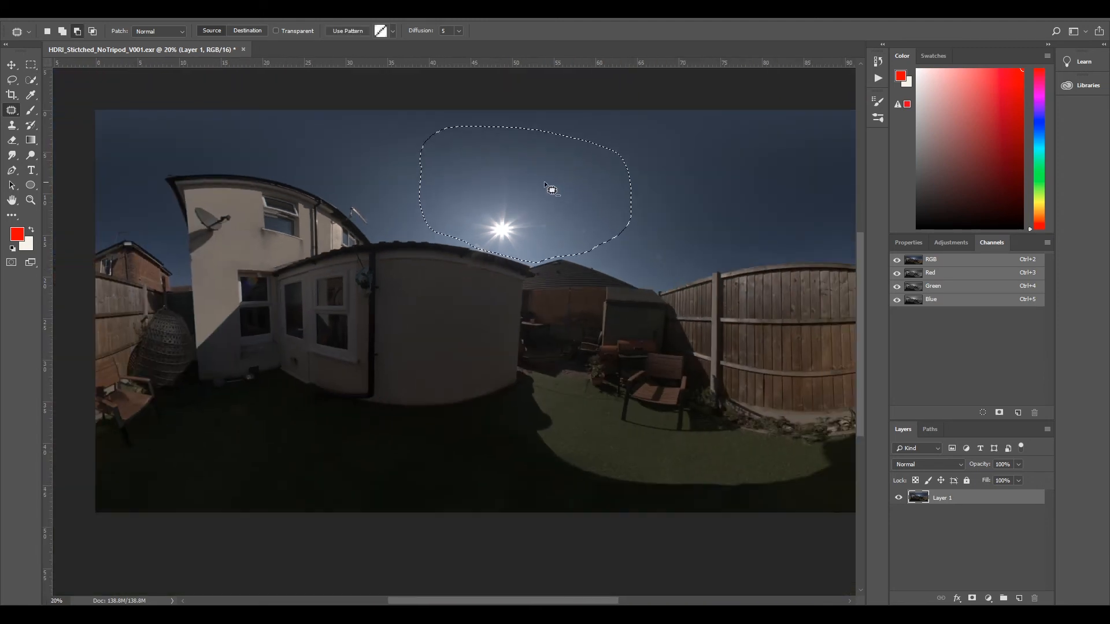
left_click_drag(552, 190, 711, 196)
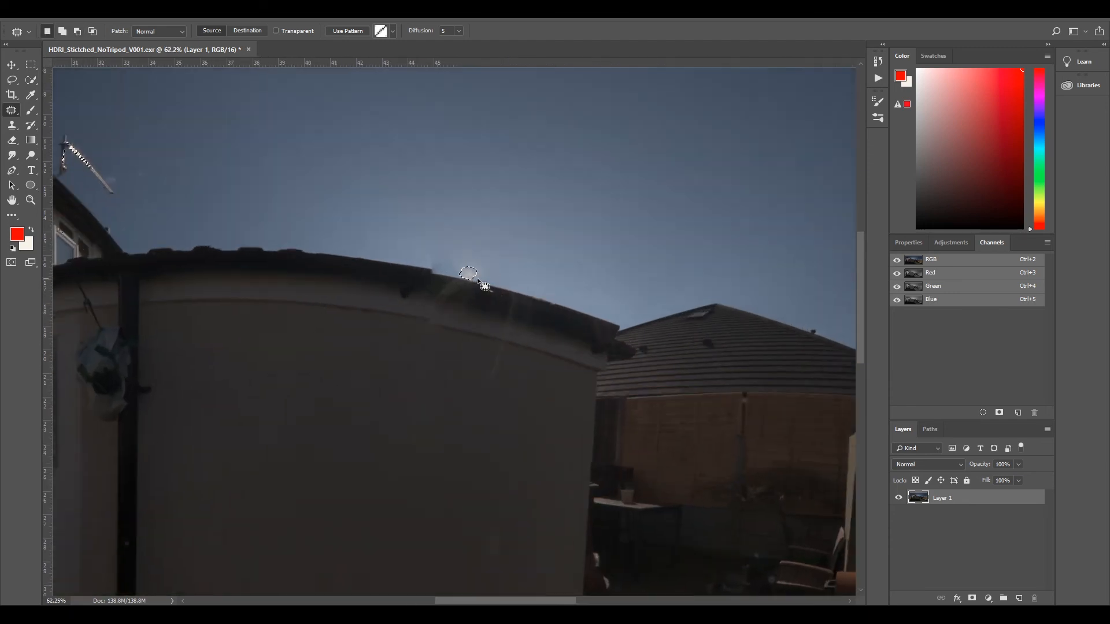
Zoom in on the leftover sun glow above the roof edge
scroll("down", 3)
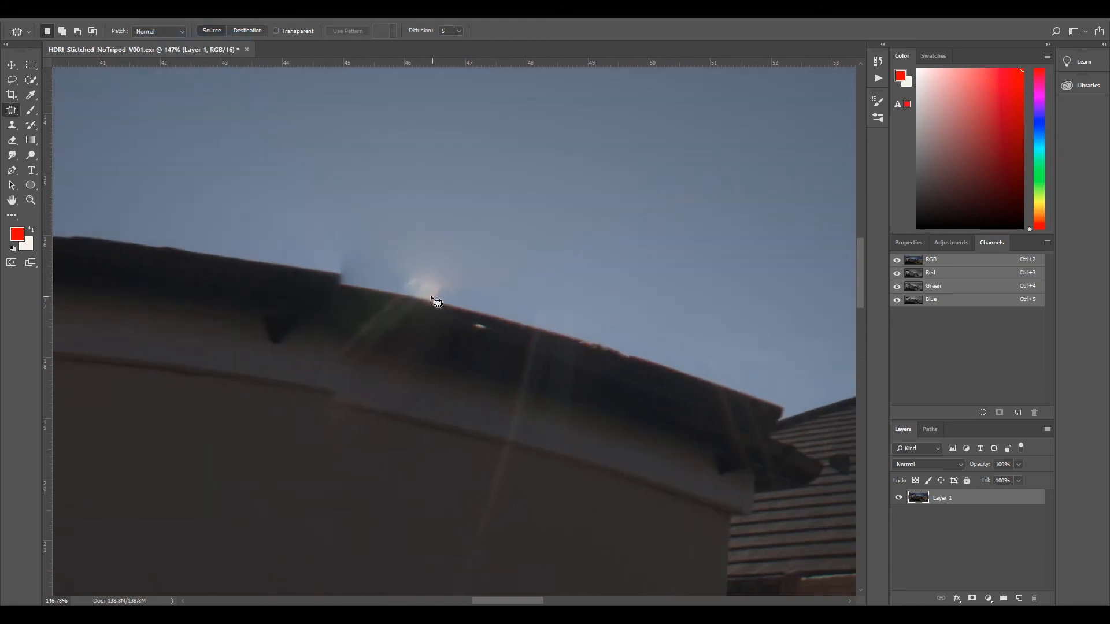
mouse_move(398, 283)
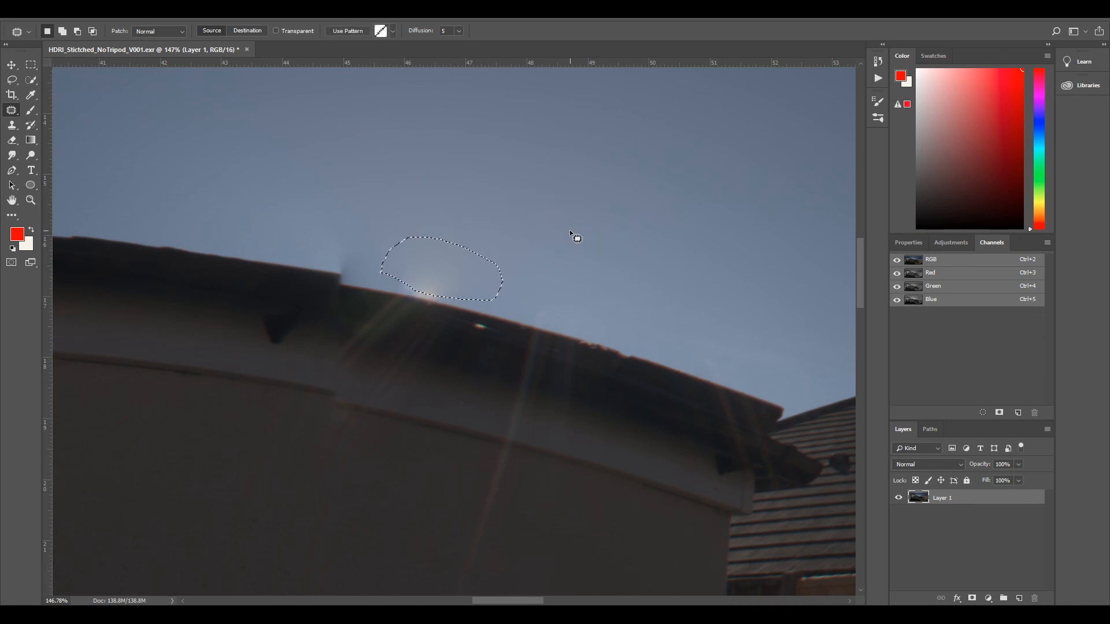
mouse_move(542, 266)
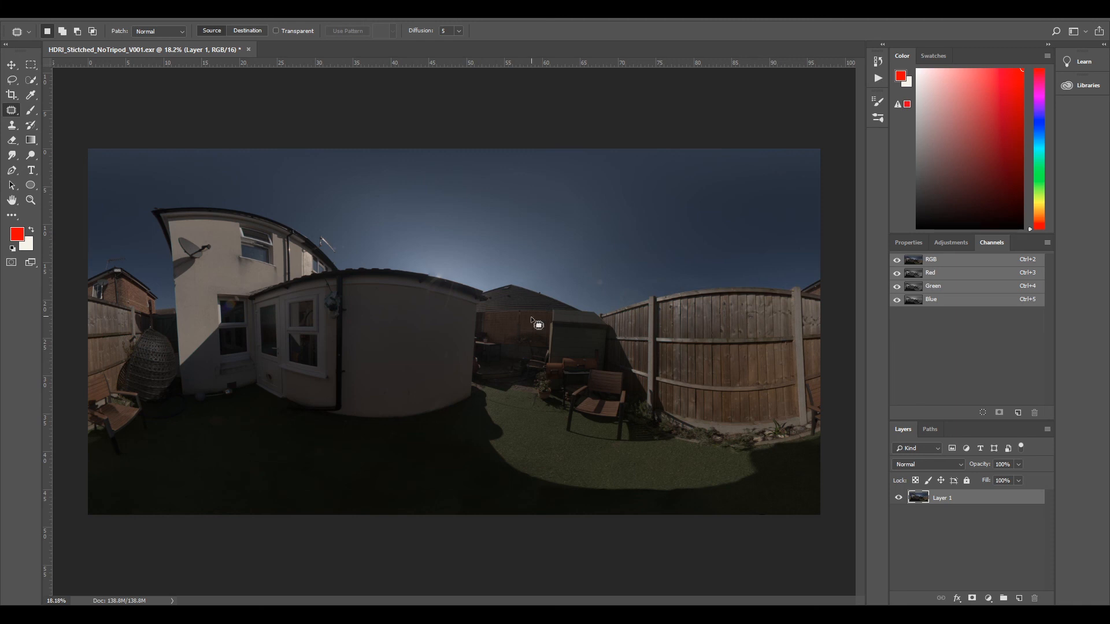
mouse_move(570, 261)
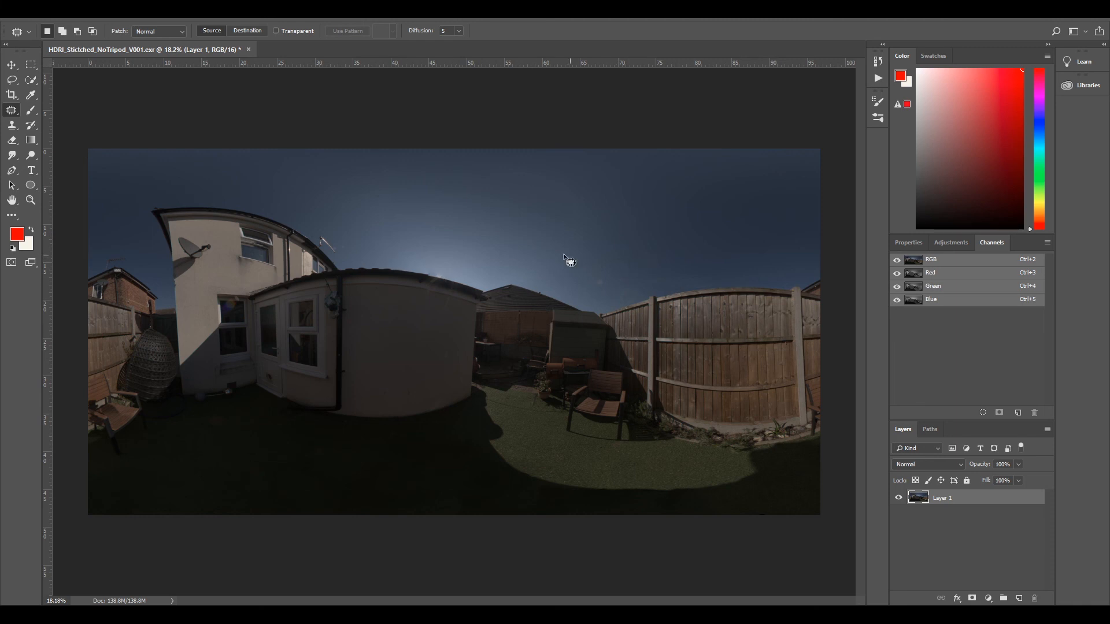
mouse_move(544, 285)
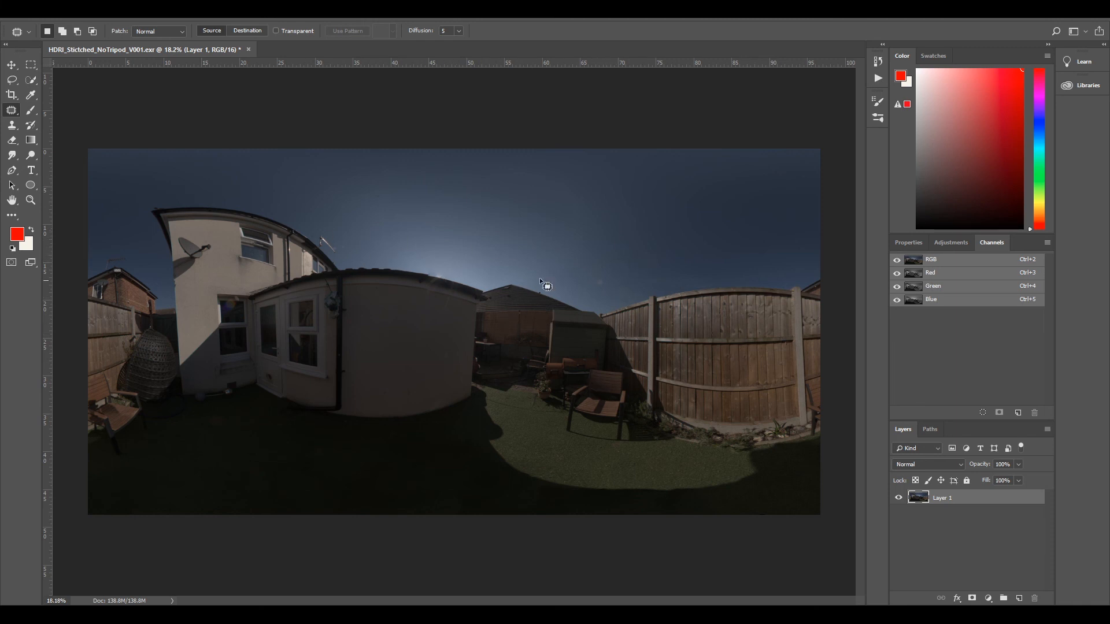
mouse_move(456, 285)
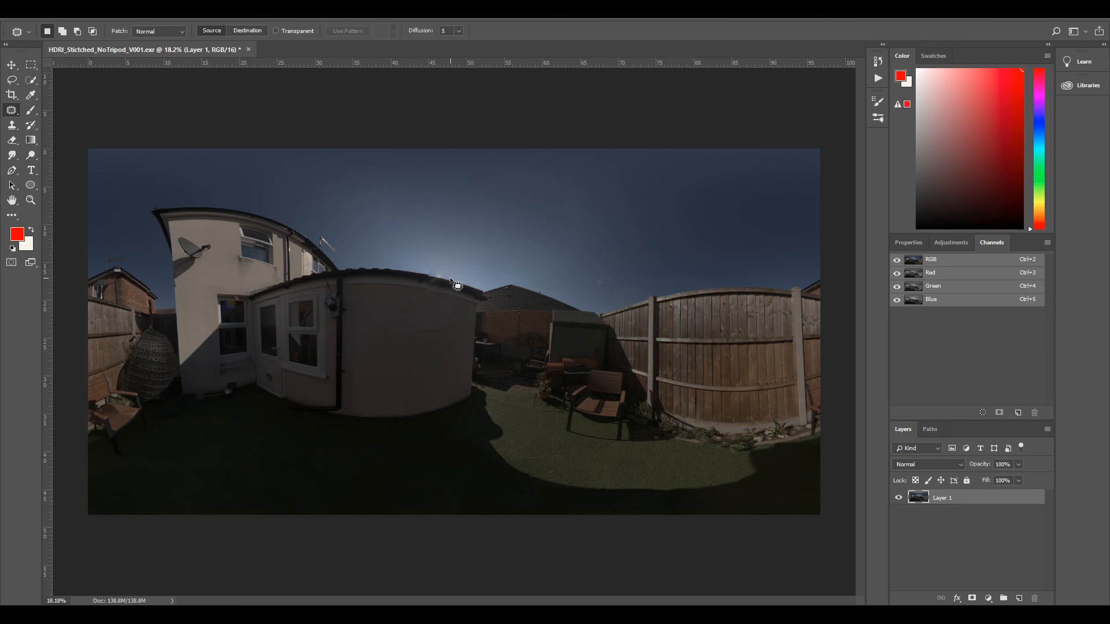
mouse_move(388, 297)
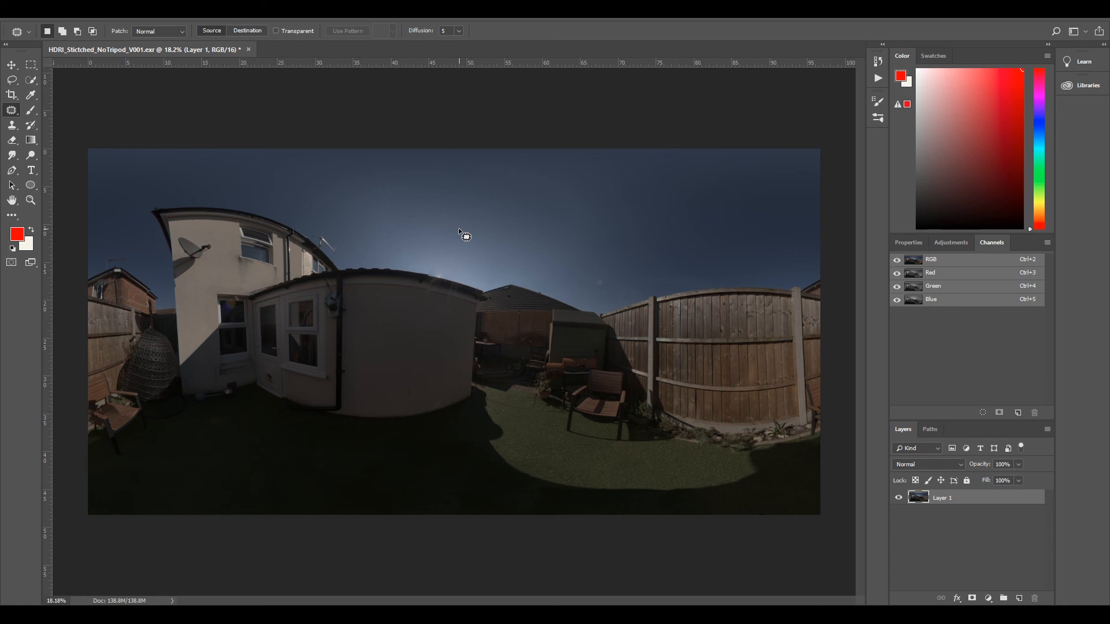
mouse_move(475, 268)
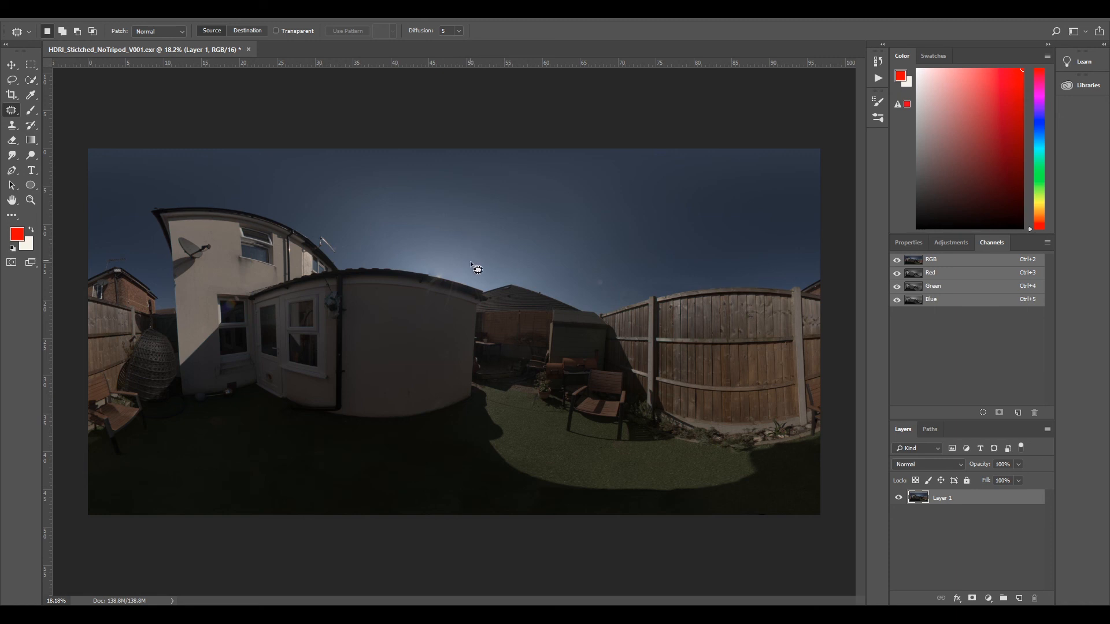